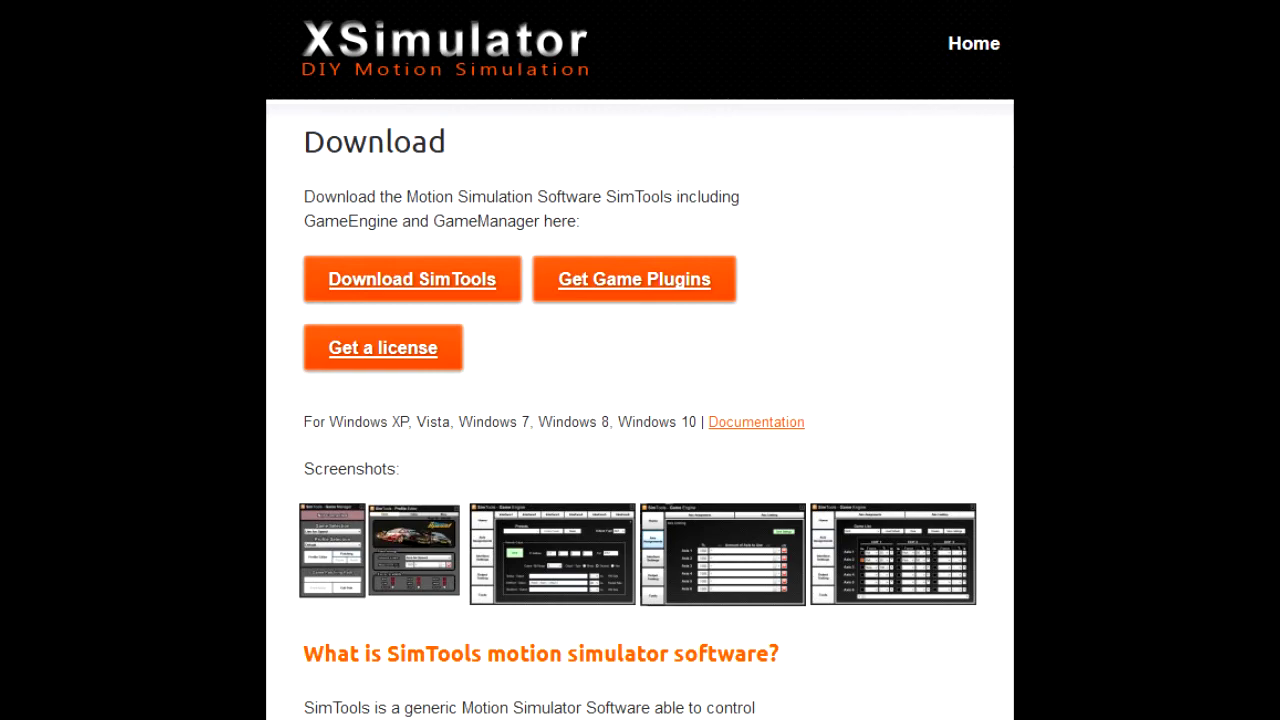
Show the Game Engine's Axis Assignments for DOF 4–6 force mappings.
click(634, 280)
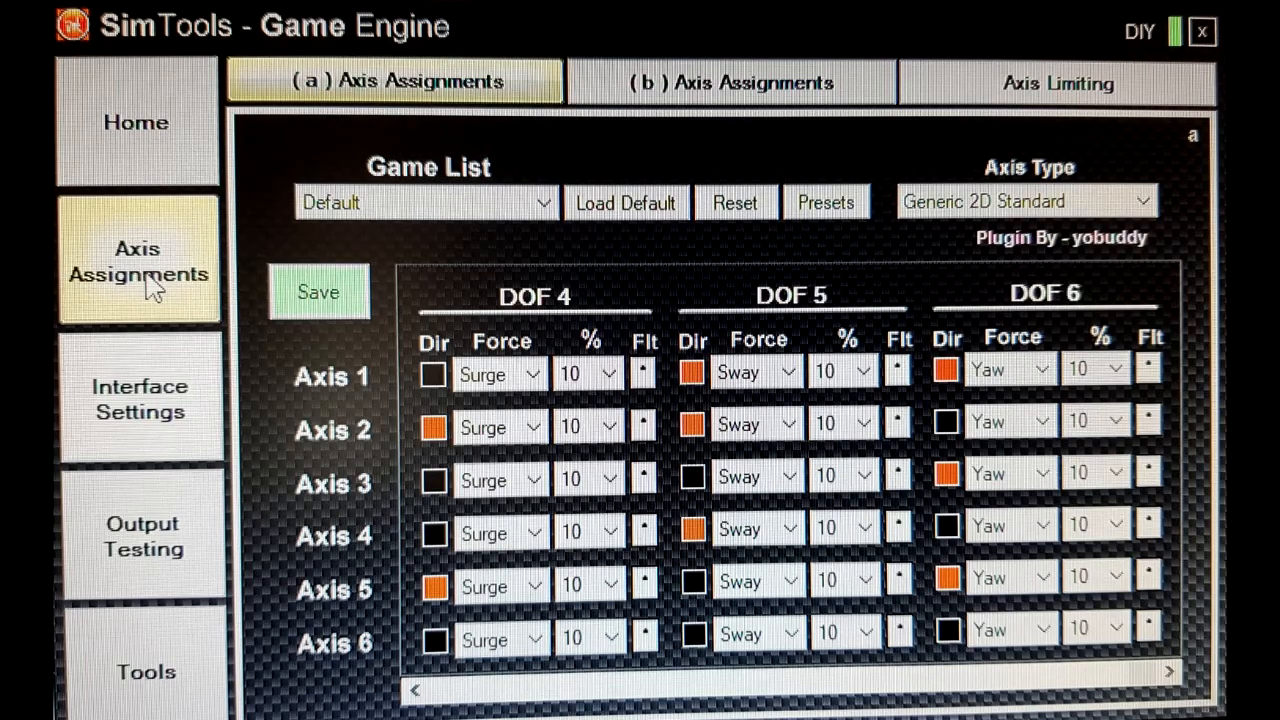
View Interface1 serial output settings, then return to Axis Assignments for DOF 1–3.
click(138, 396)
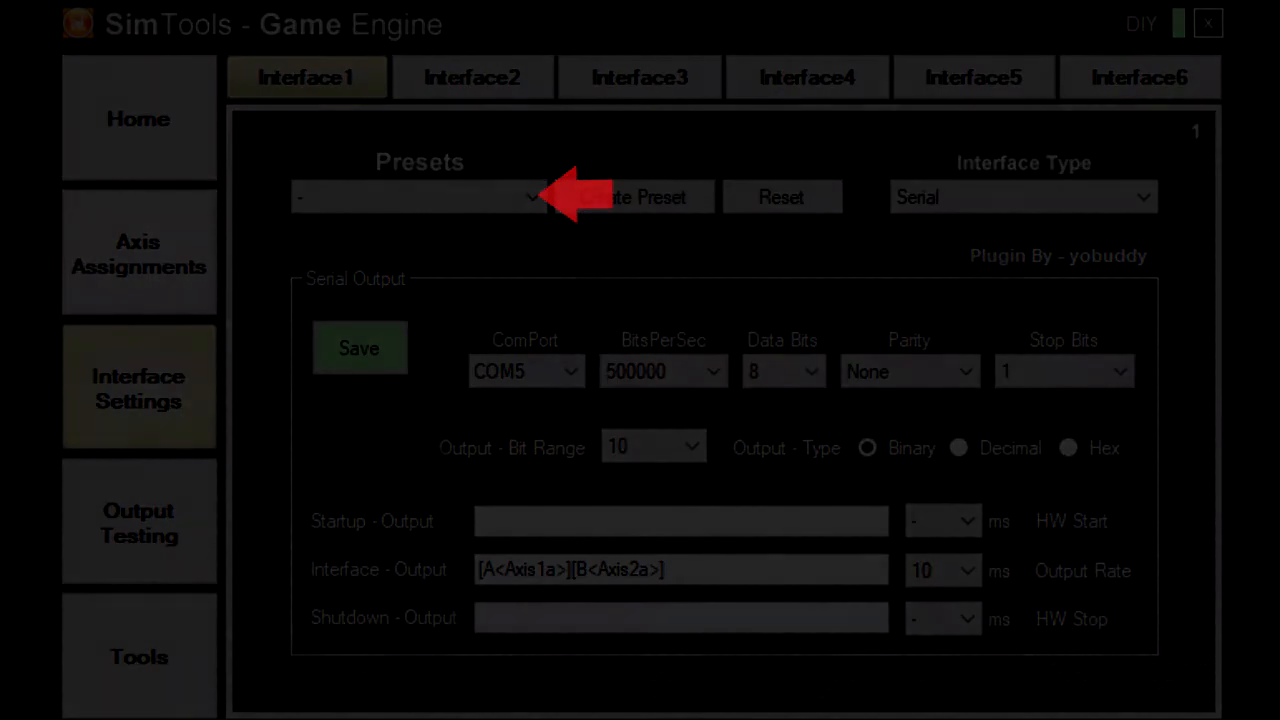
click(138, 252)
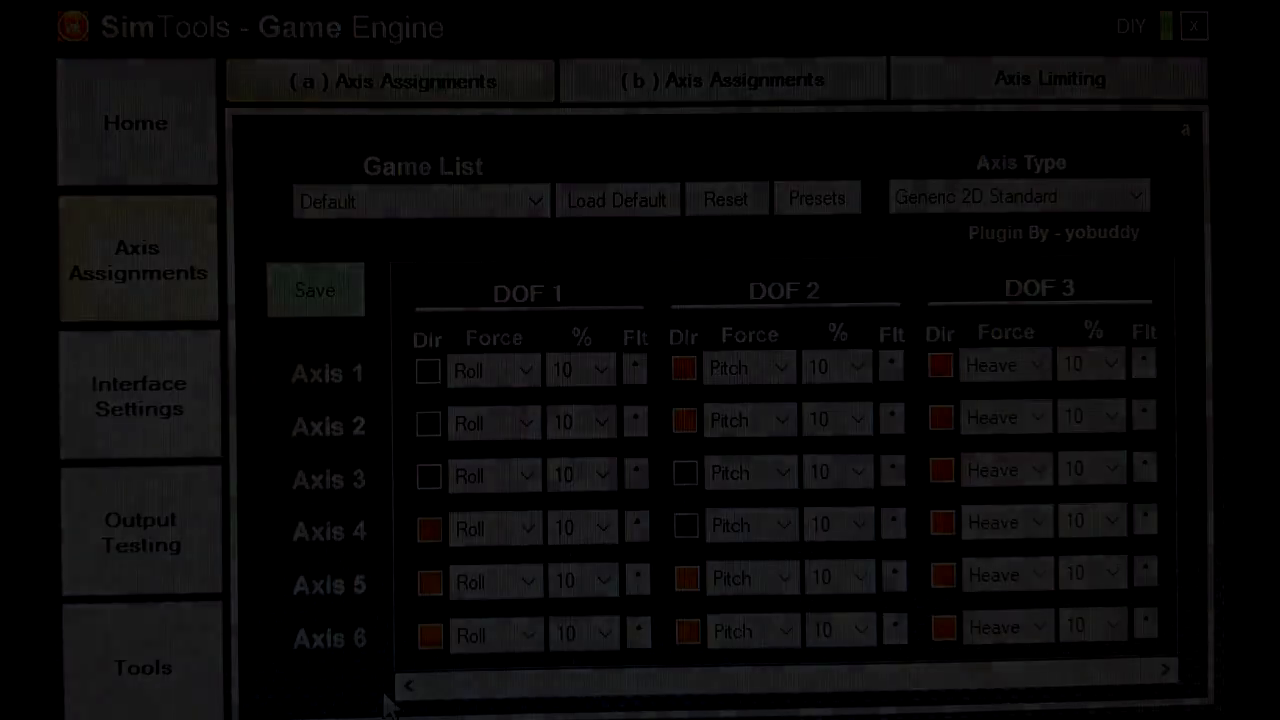
Run Output Testing with DOF output on, roll at -37% and pitch at 37%.
click(140, 520)
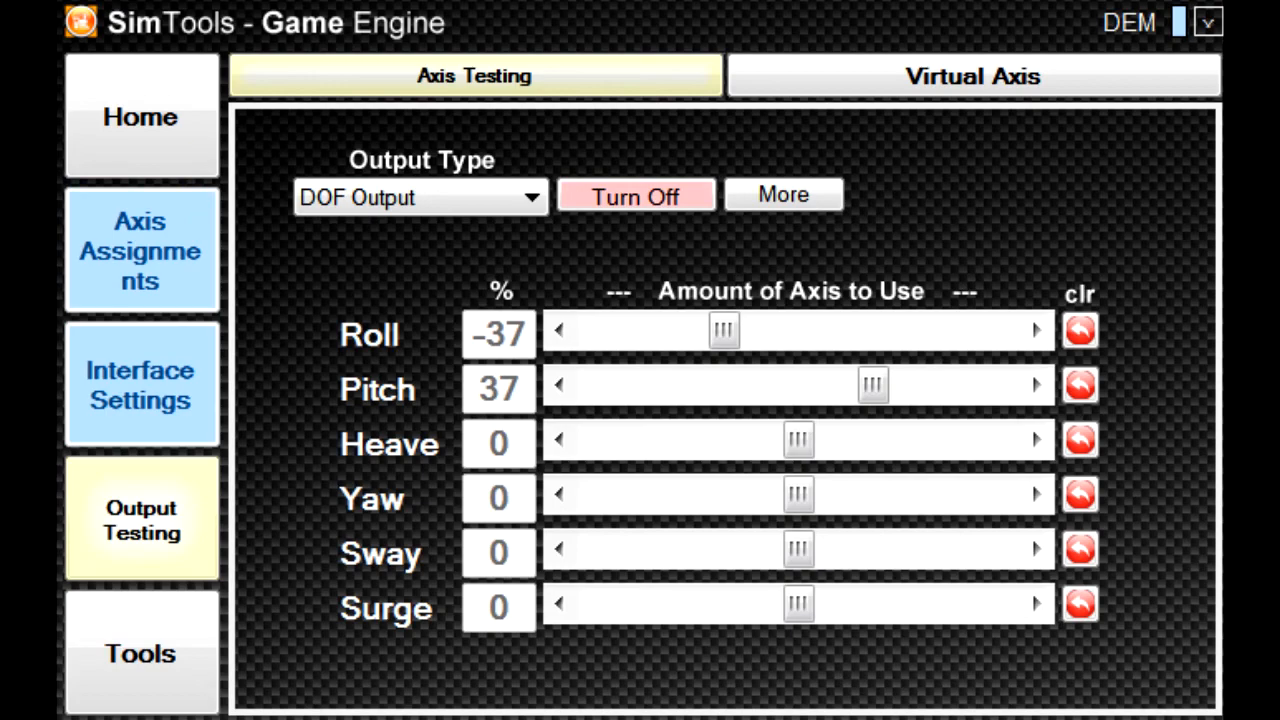
Leave Game Engine and launch Game Manager connected to X Plane with the XPlane profile.
click(140, 250)
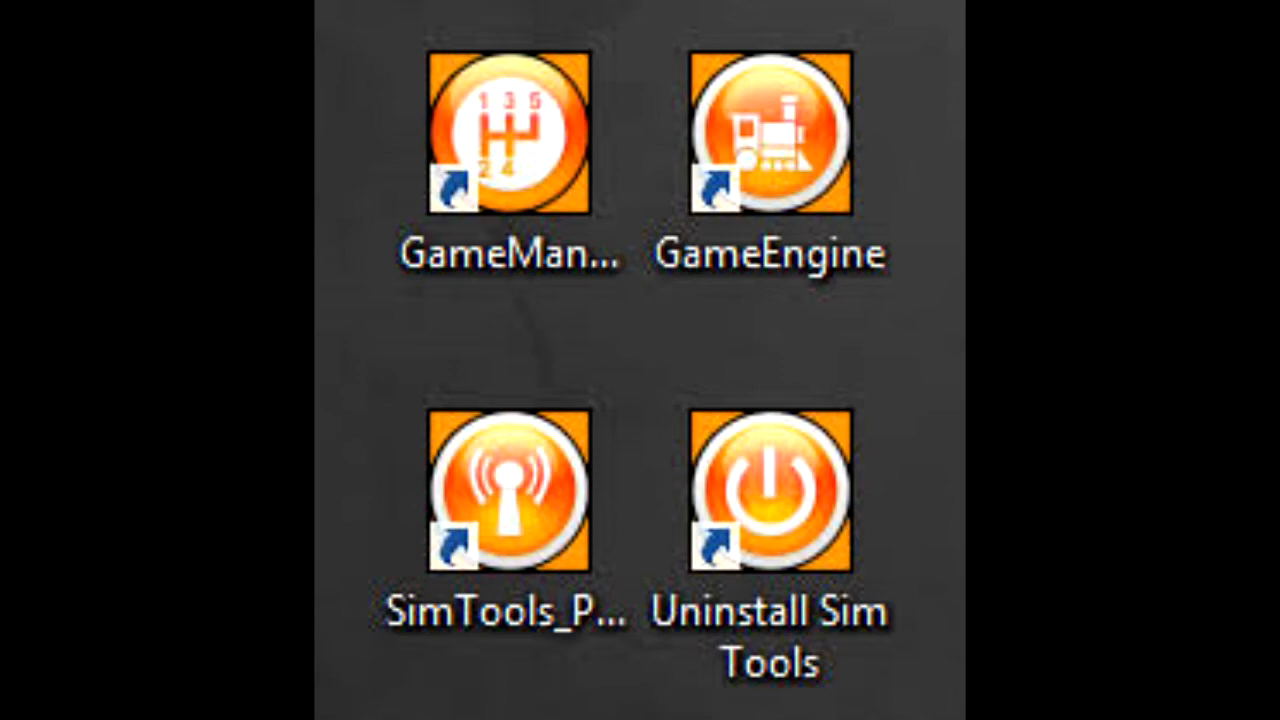
double_click(510, 136)
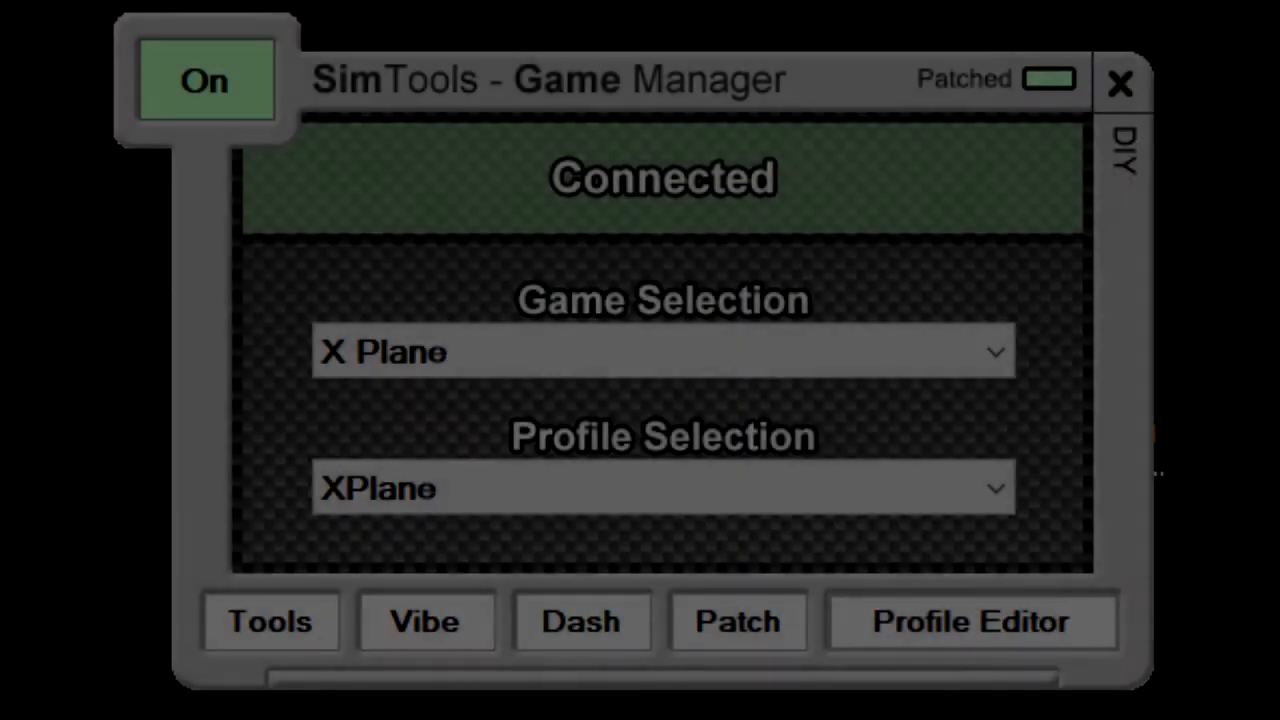